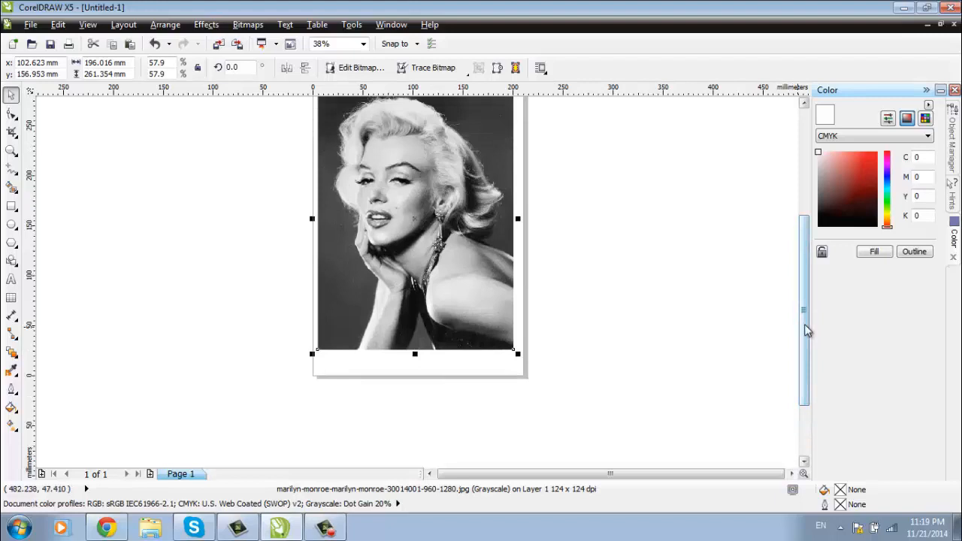
# Fill the traced hair-strand shape with the PANTONE 2562 C swatch from the palette.
pyautogui.click(391, 25)
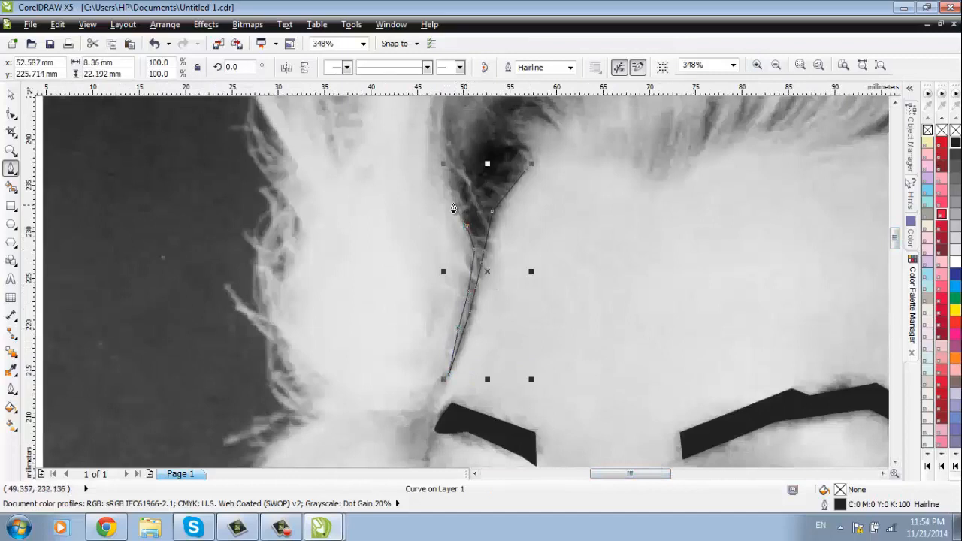
pyautogui.click(939, 132)
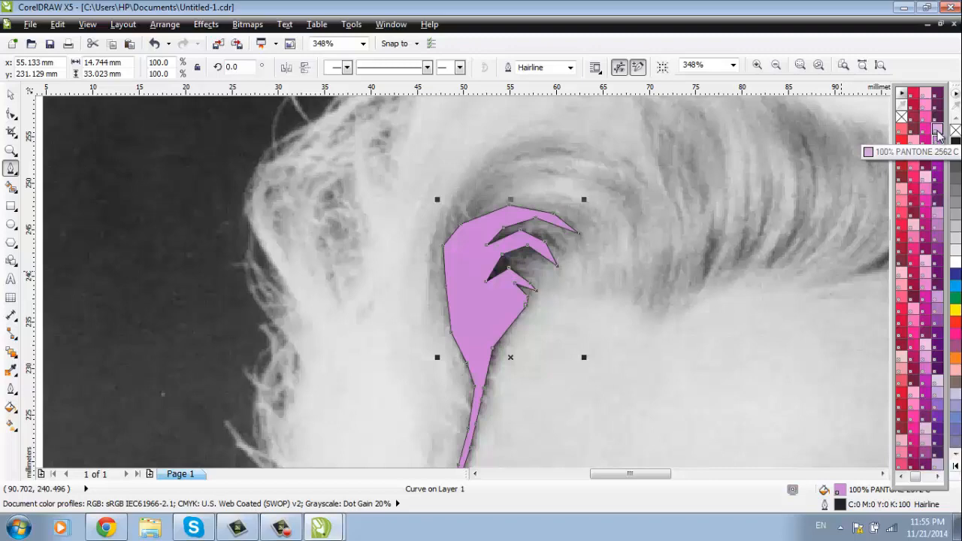